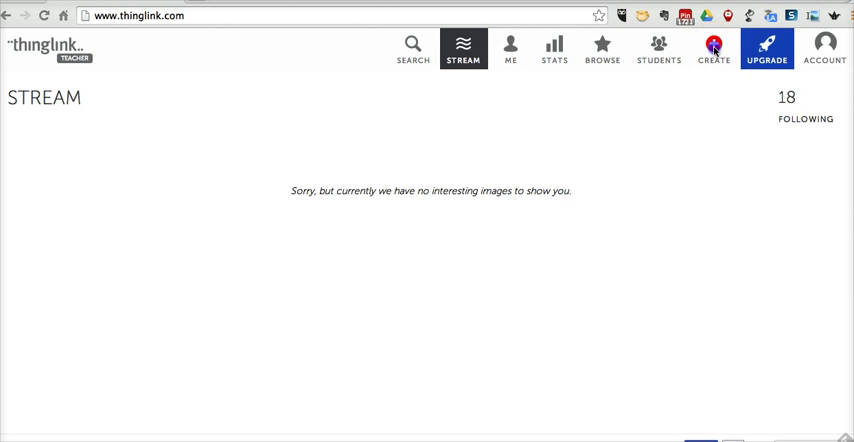
- Start creating a new interactive image from the Create menu
click(713, 45)
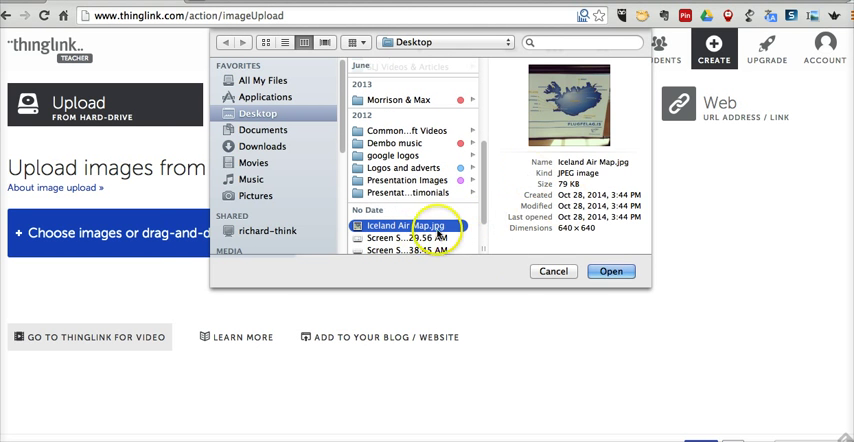
click(611, 271)
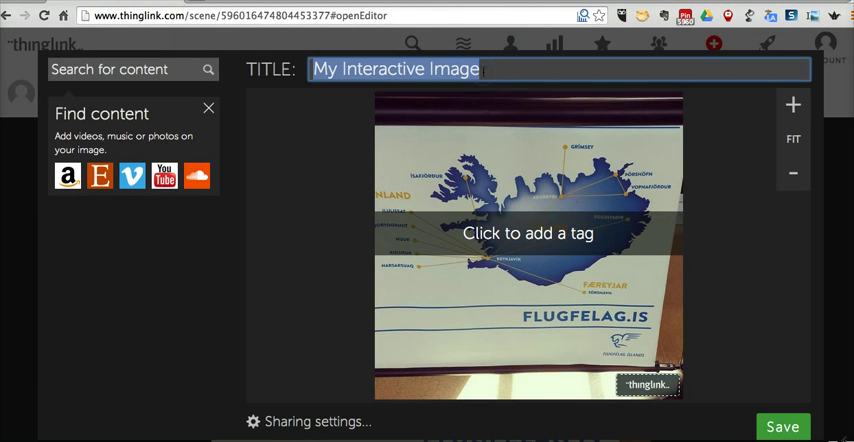
- Replace the default title with 'Iceland Air Destinations'
text(Iceland Air)
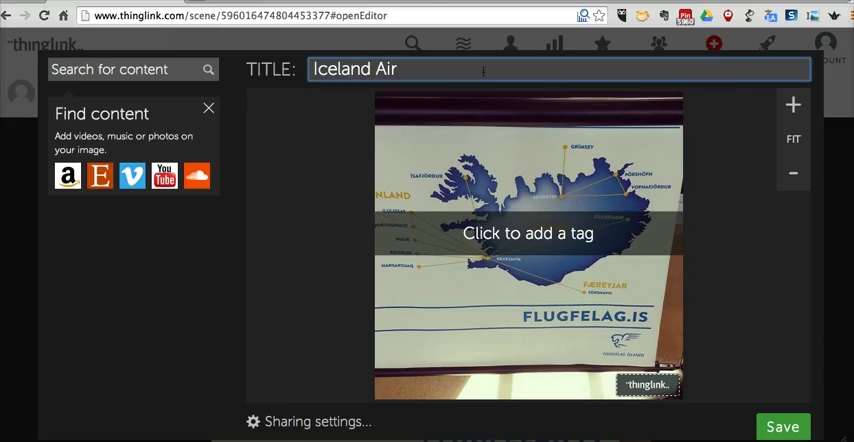
text(Destinat)
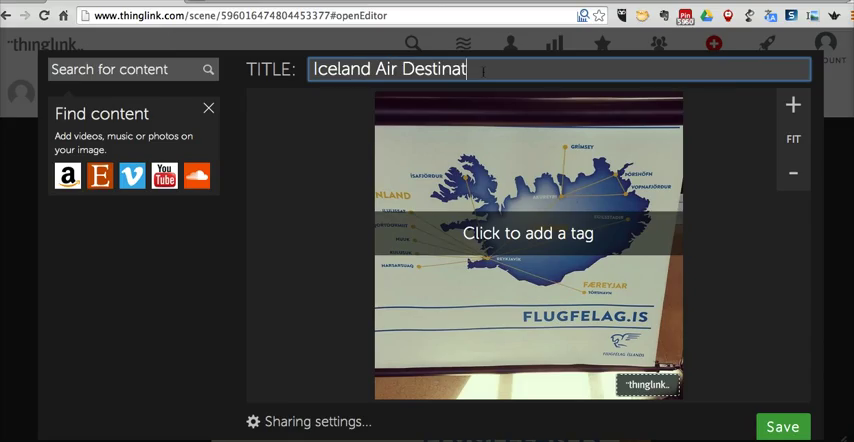
text(ions)
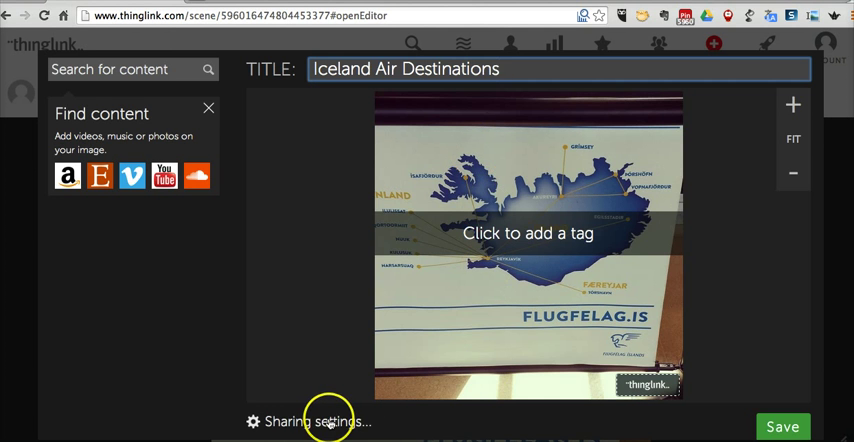
- Set Image visibility to Unlisted, allow anyone to edit tags, and close the settings
click(320, 419)
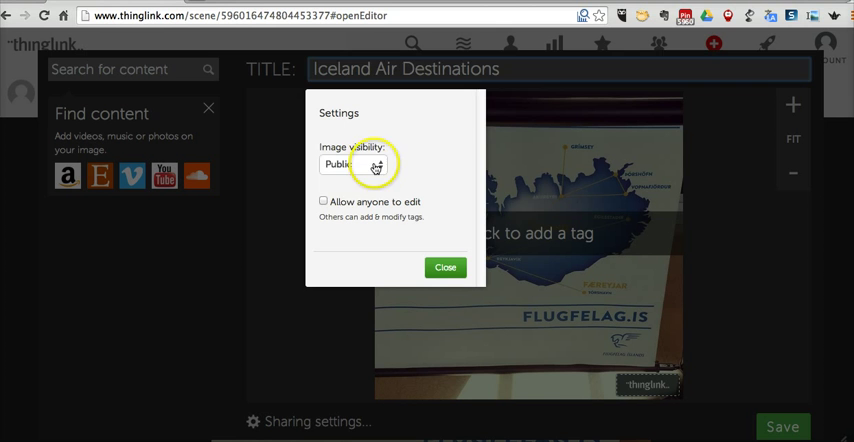
click(351, 164)
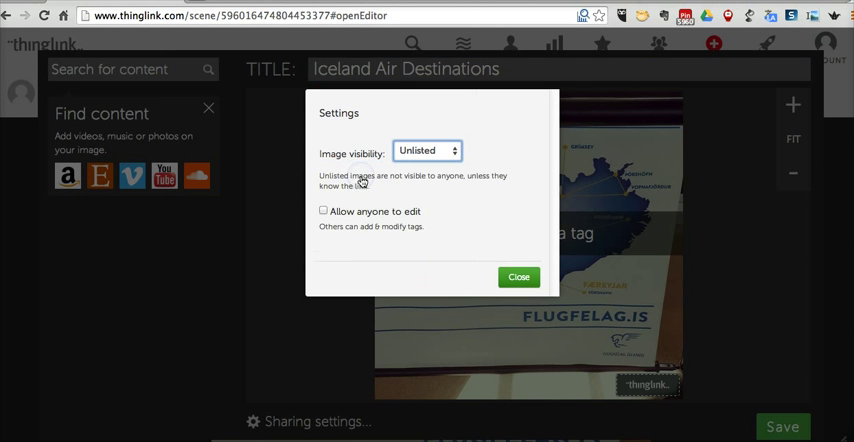
click(322, 211)
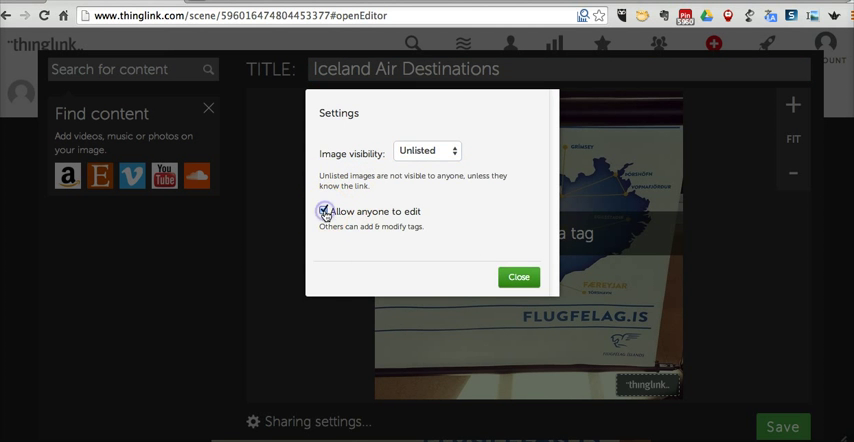
click(323, 211)
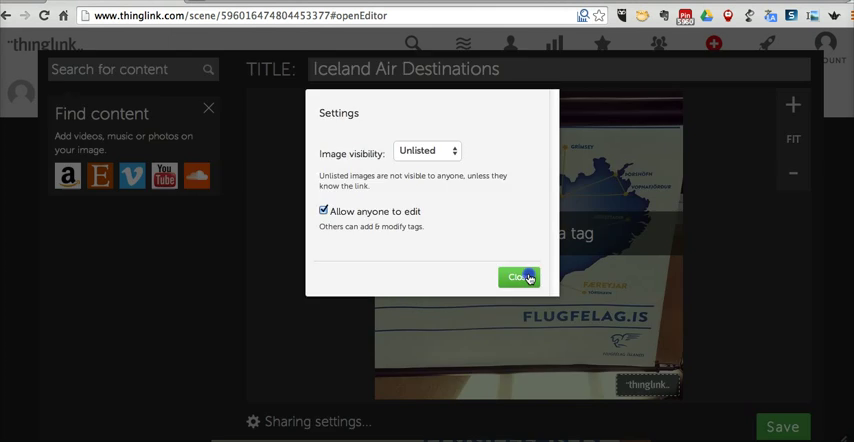
click(517, 277)
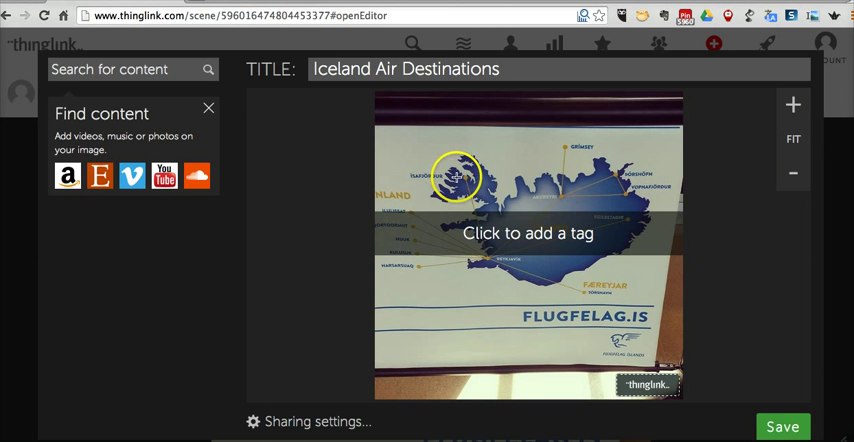
- Place a tag on Ísafjörður describing skiing there and sailing around the fjords
click(458, 186)
text(I went skiing here last year. We sailed on a boat )
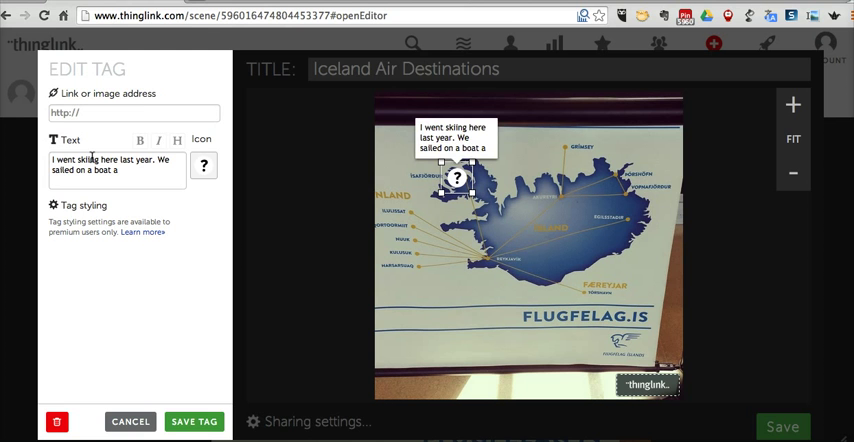
text(around the fjords.)
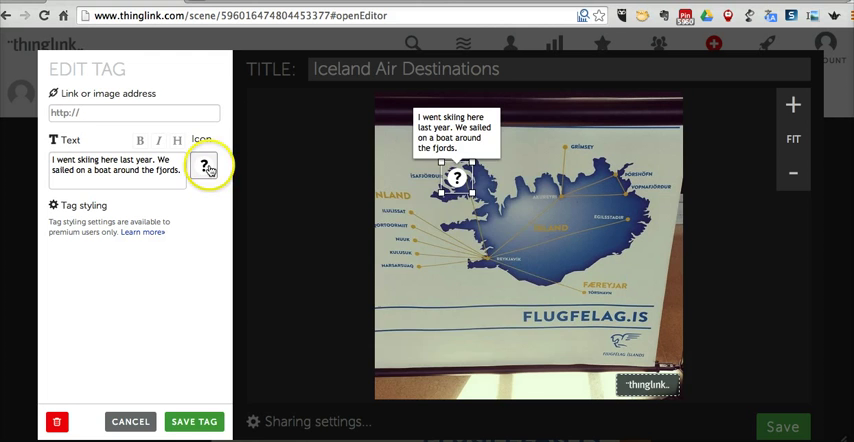
click(208, 167)
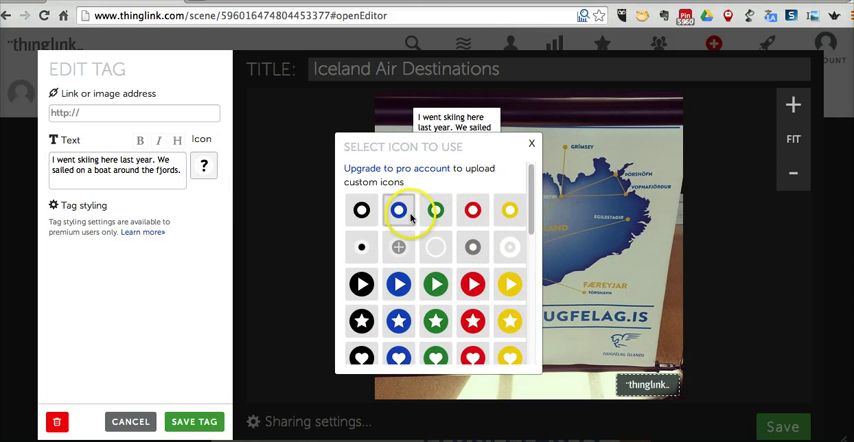
- Pick the red ring icon for the Ísafjörður tag and save the tag
scroll(down, 3)
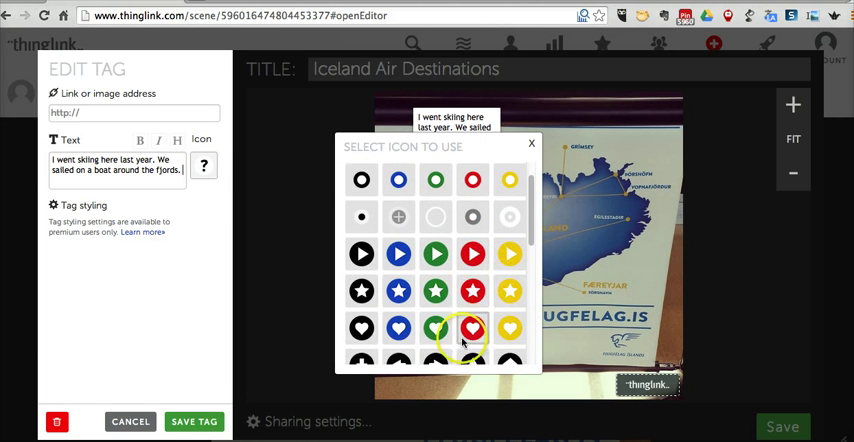
scroll(down, 3)
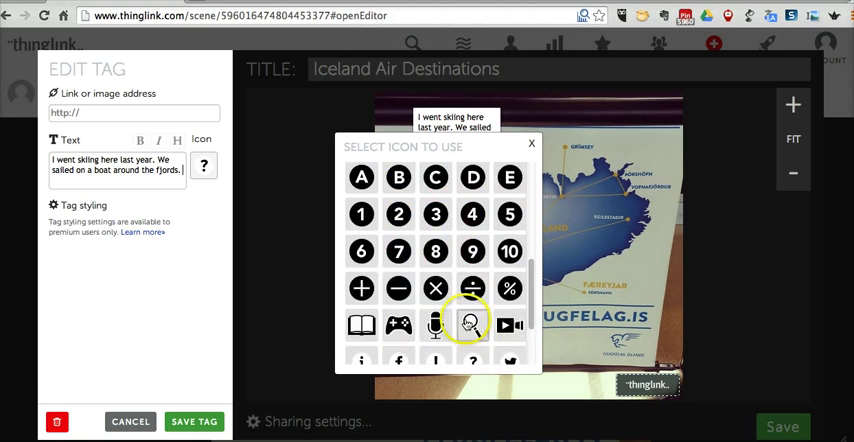
scroll(down, 3)
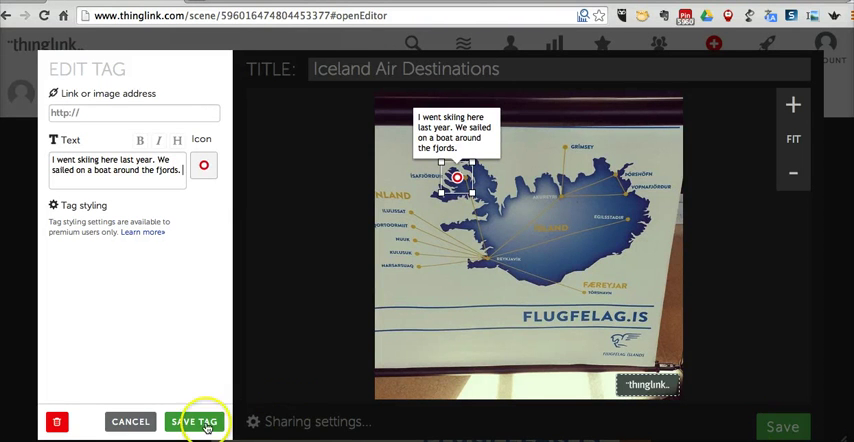
click(197, 418)
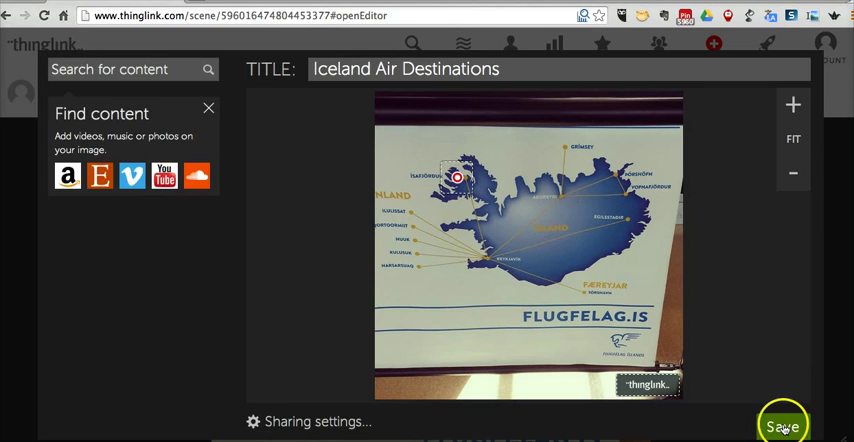
- Save the tagged map and show its share link and embed code
click(783, 424)
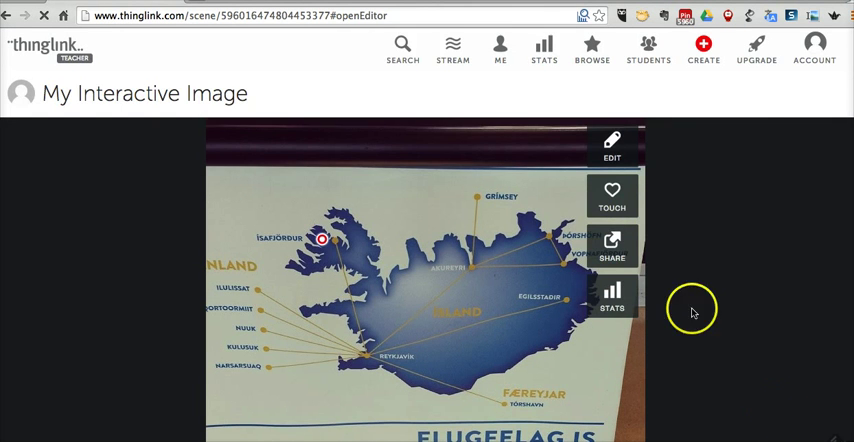
scroll(down, 3)
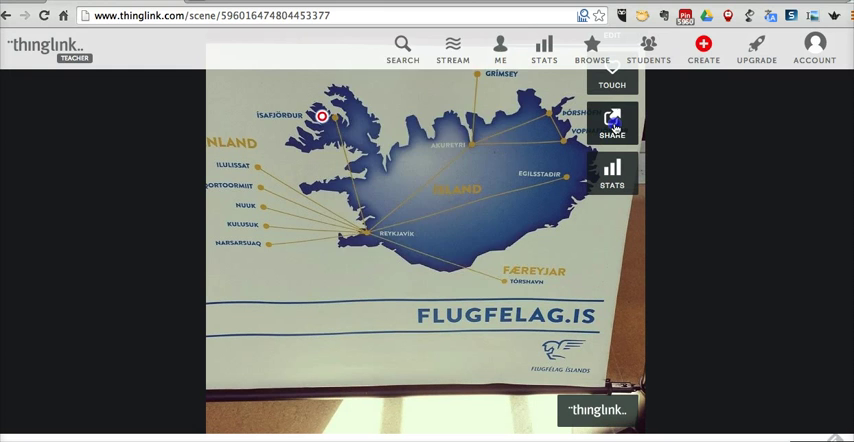
click(611, 127)
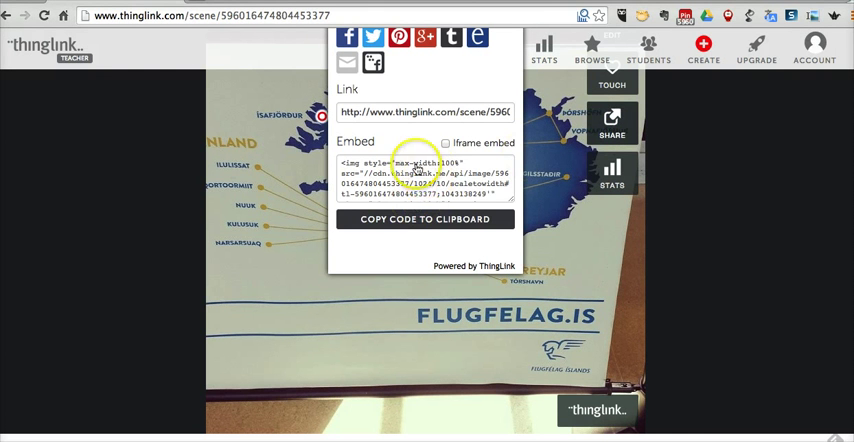